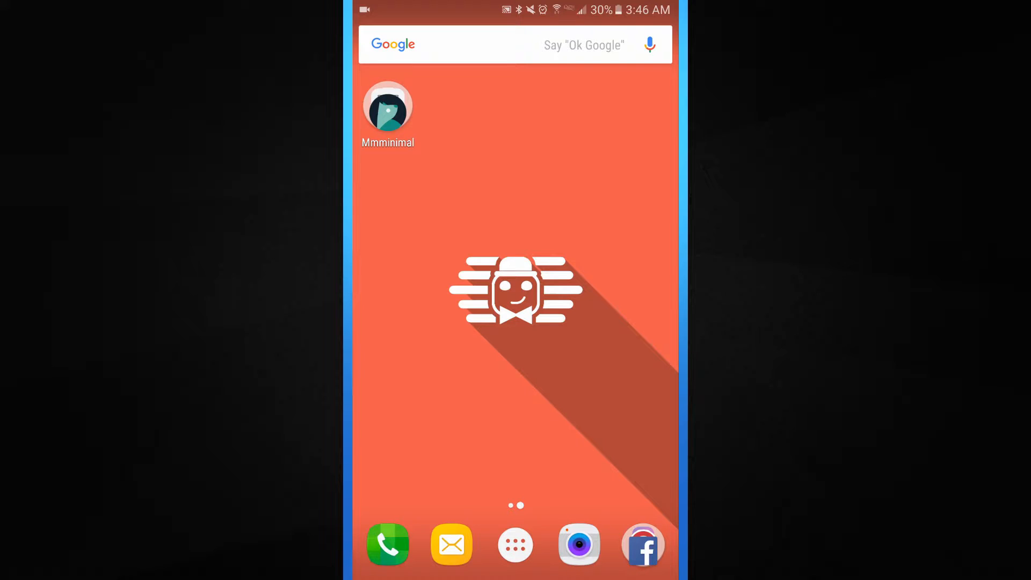
Expand the Mmminimal folder to reveal Evie, VIT, Backdrops and Echo Lockscreen
click(387, 107)
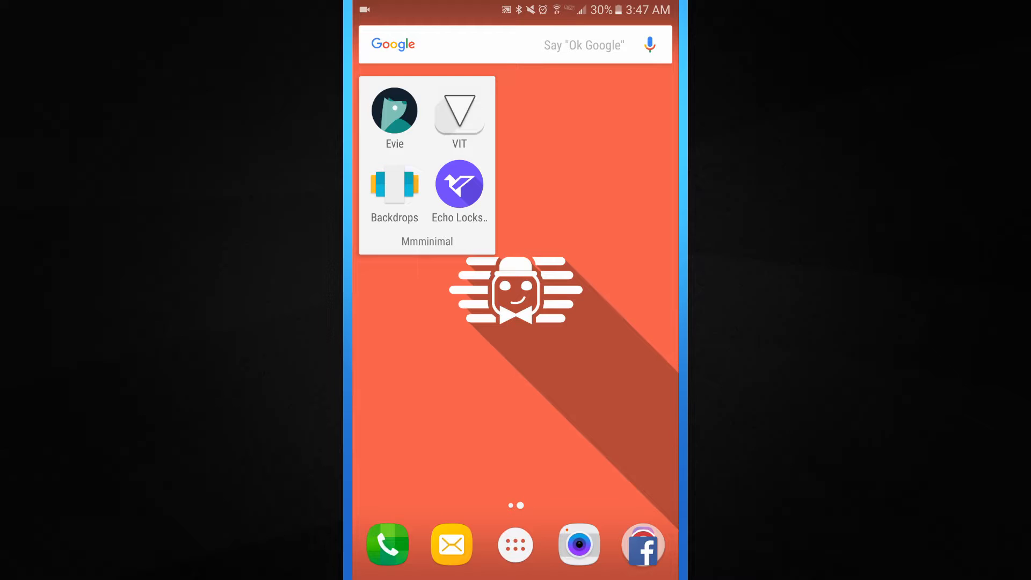
Launch Echo Lockscreen from the folder and scroll through its enabled settings
click(459, 184)
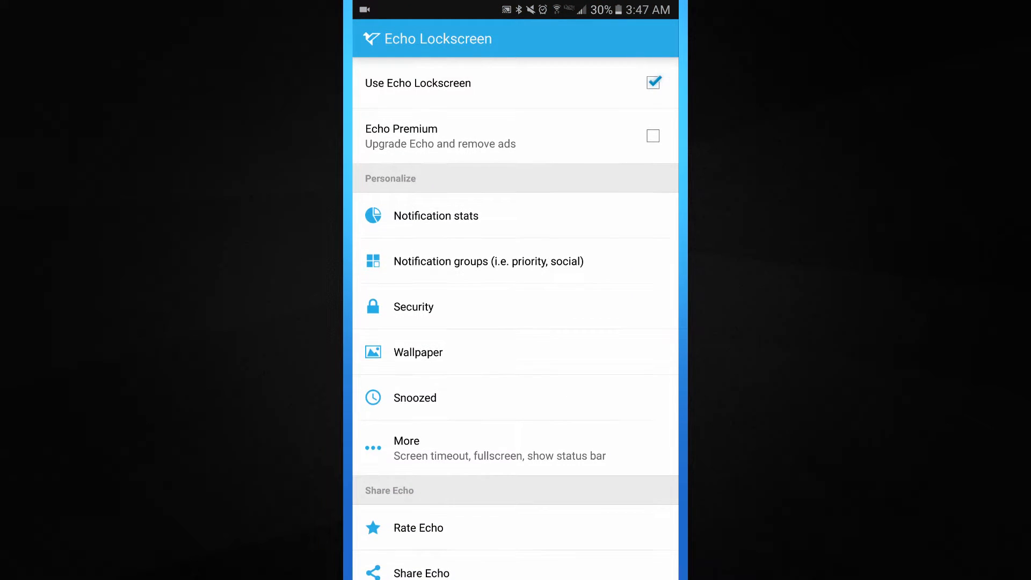
scroll(up, 3)
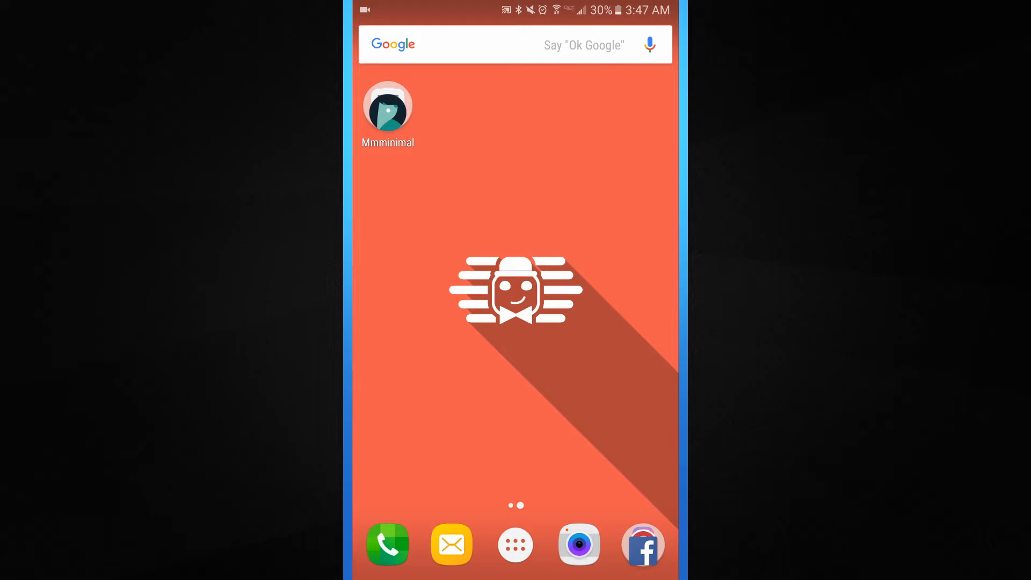
Launch Evie from the Mmminimal folder to reach its widget list
click(388, 106)
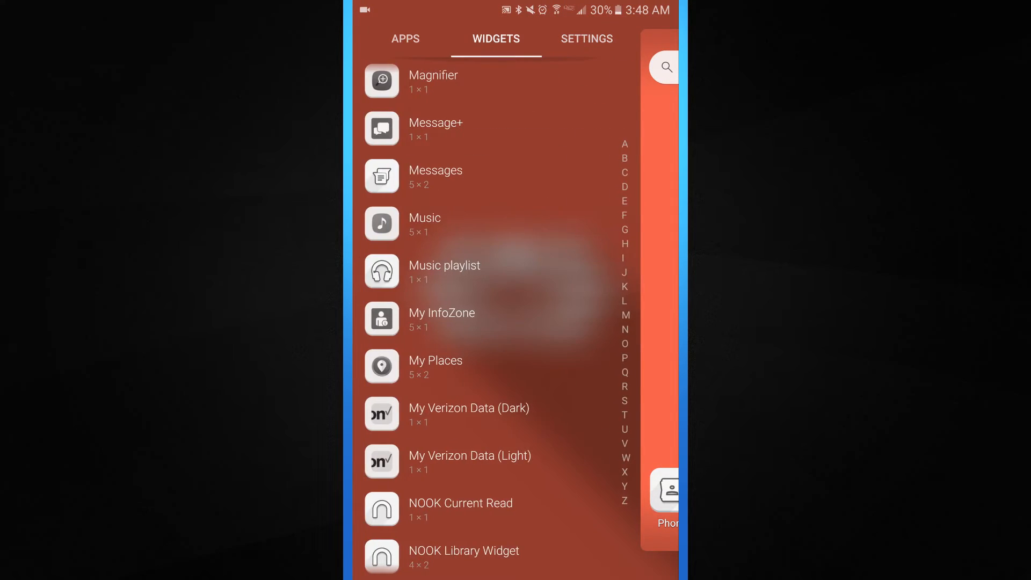
View the alphabetical apps list, then show Evie's settings with the VIT icon pack
click(404, 38)
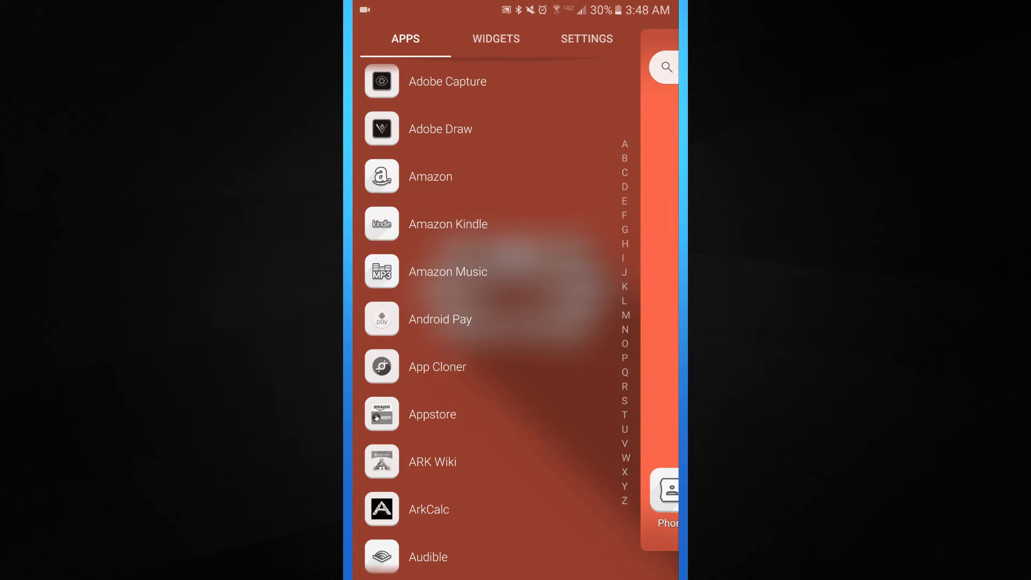
click(586, 39)
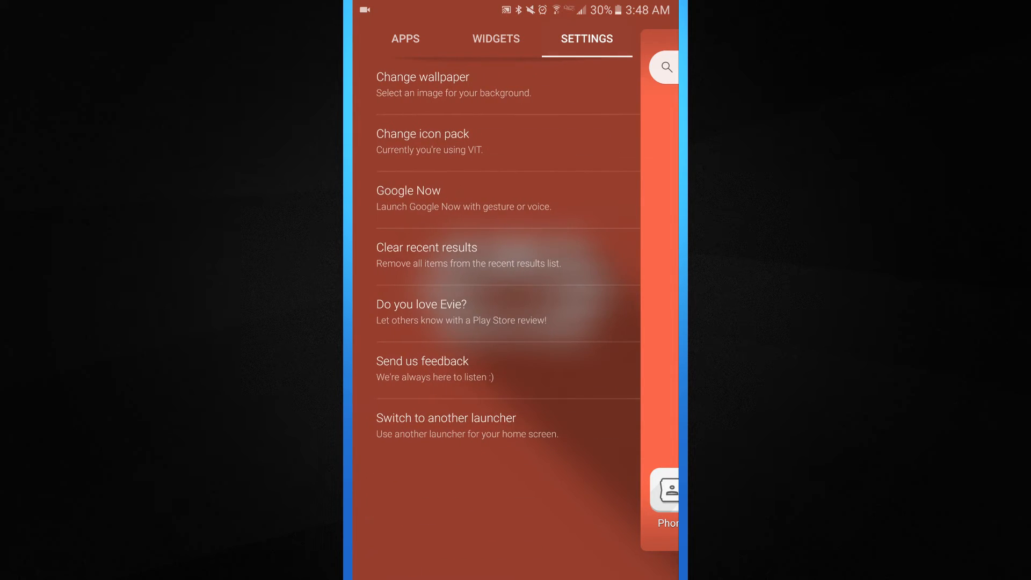
Choose 'Change wallpaper' in Evie settings, triggering a Clash Royale ad
click(422, 134)
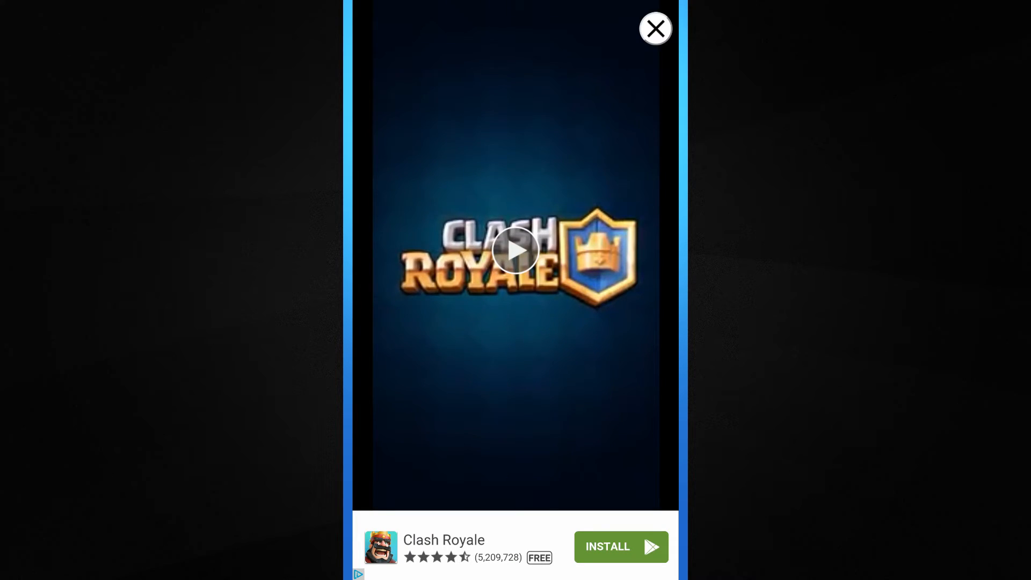
Dismiss the ad and set Backdrops' Hover Scape floating-island image as wallpaper
click(655, 29)
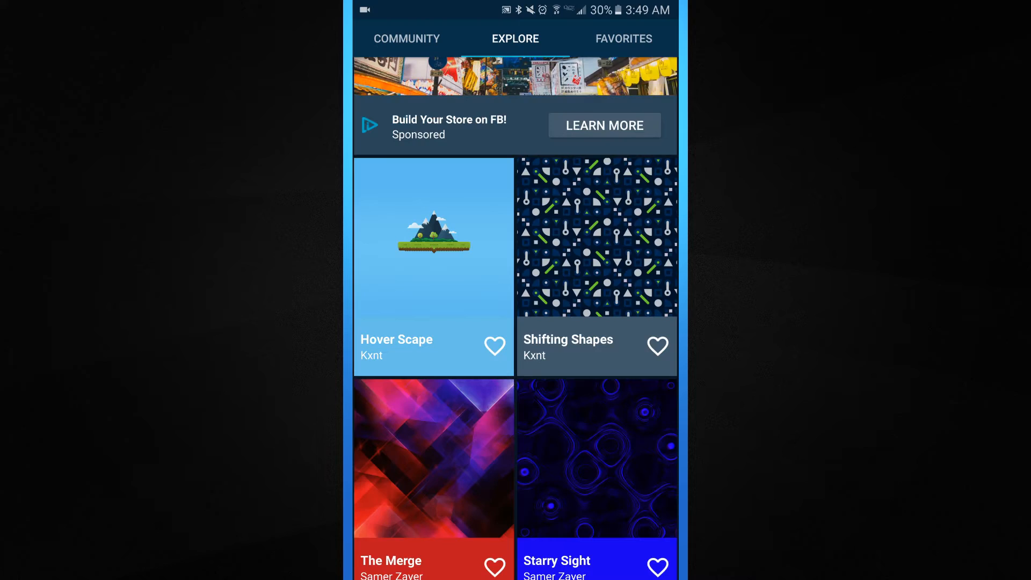
click(433, 266)
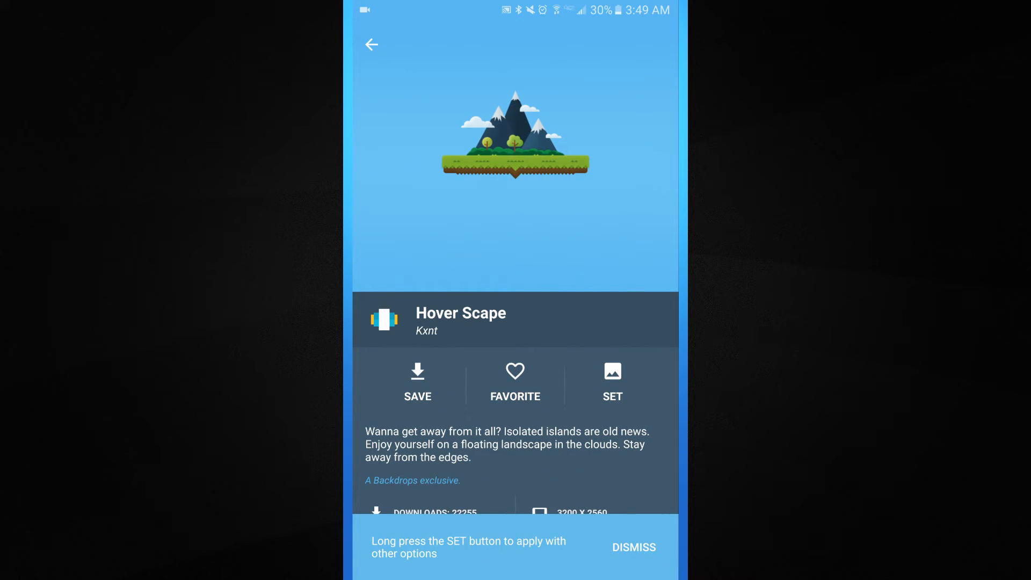
click(611, 382)
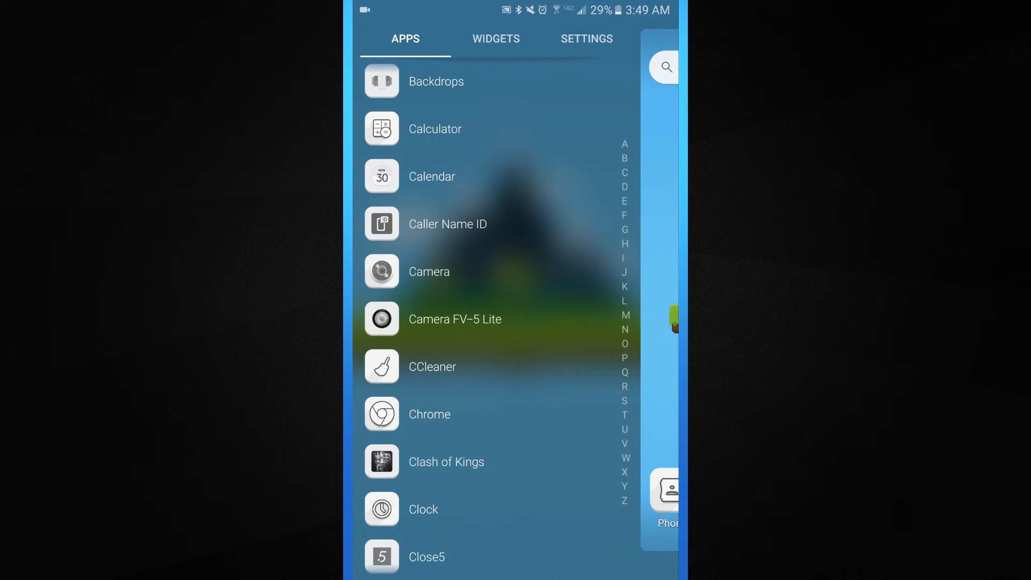
Return to the home screen and show search suggestions like Abbie and Starbucks
click(585, 38)
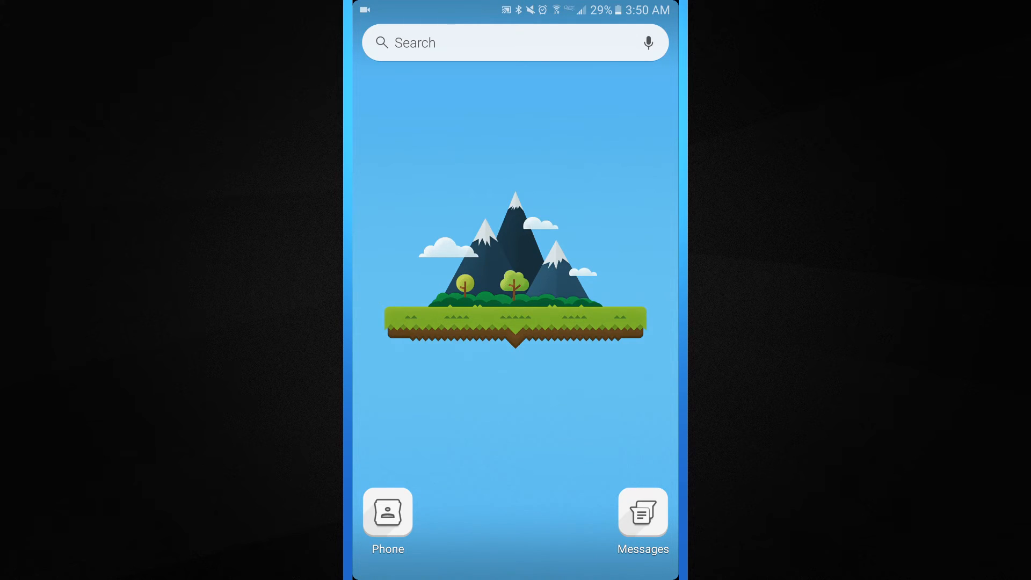
click(515, 41)
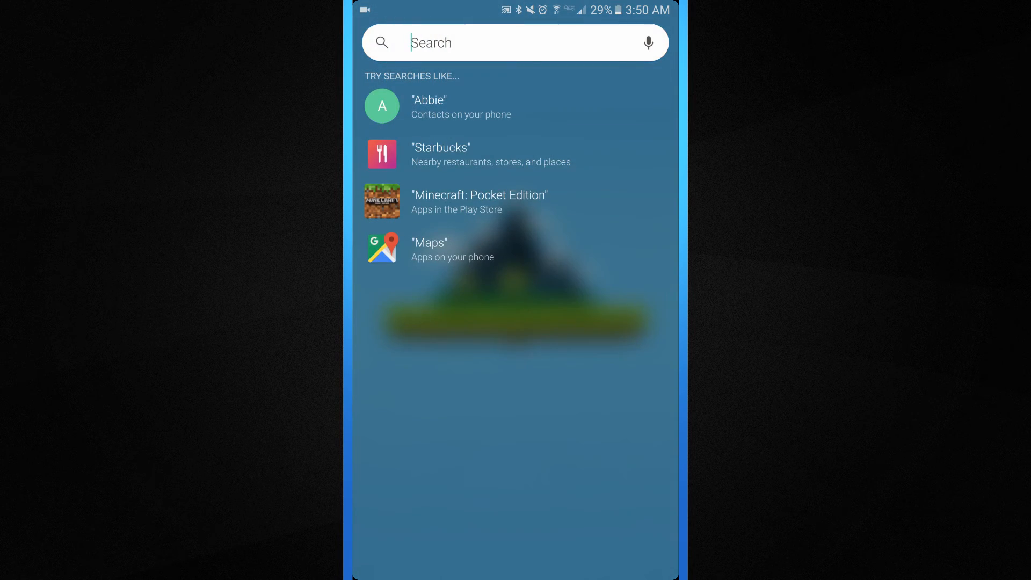